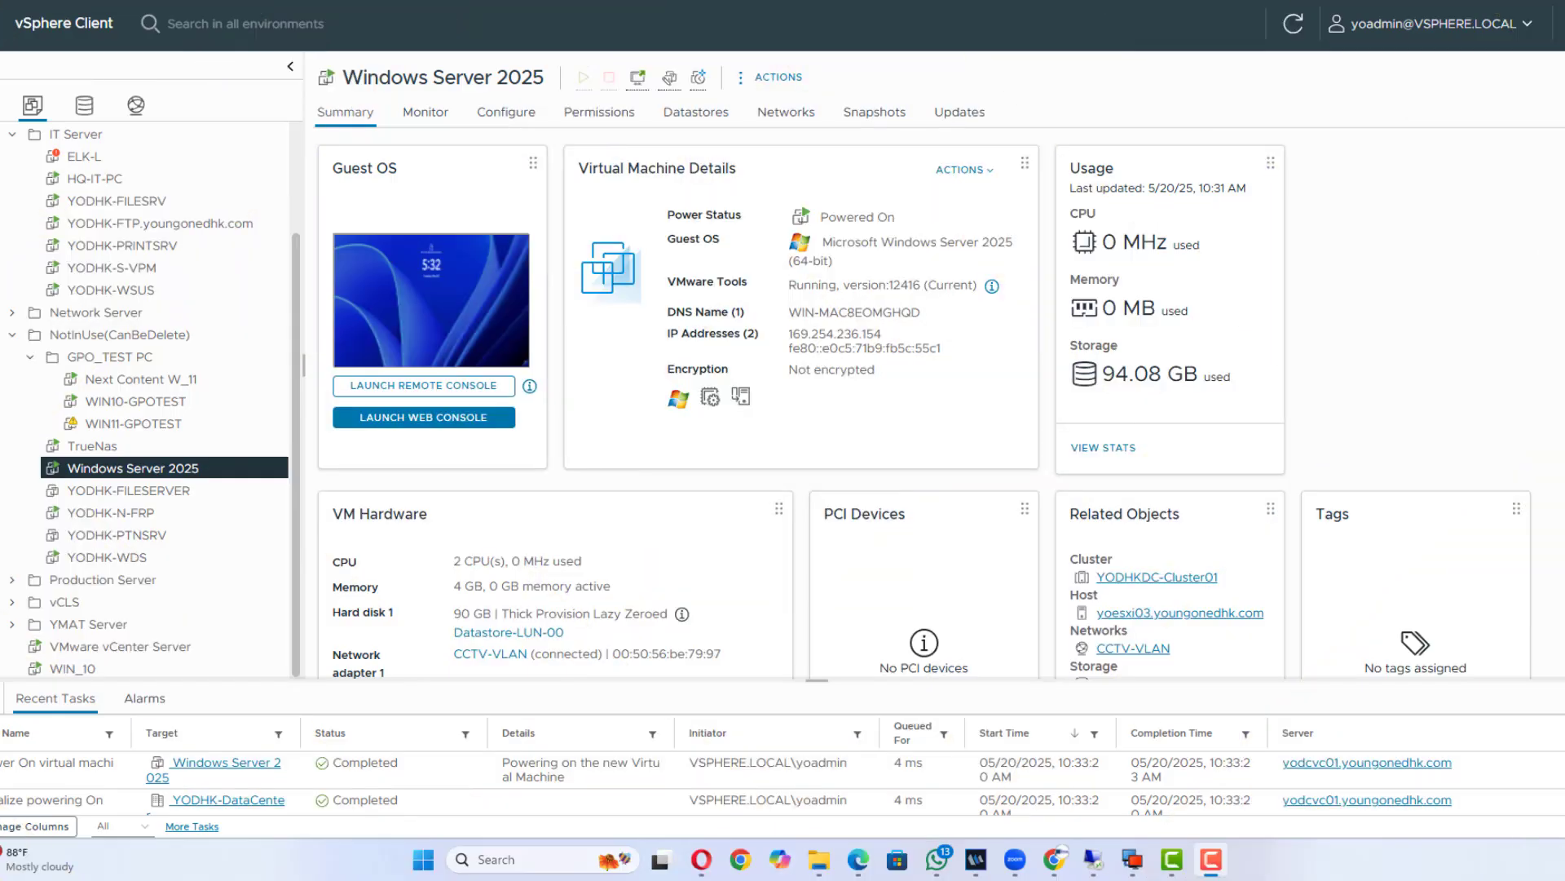
{"action": "mouse_move", "coordinate": [556, 455]}
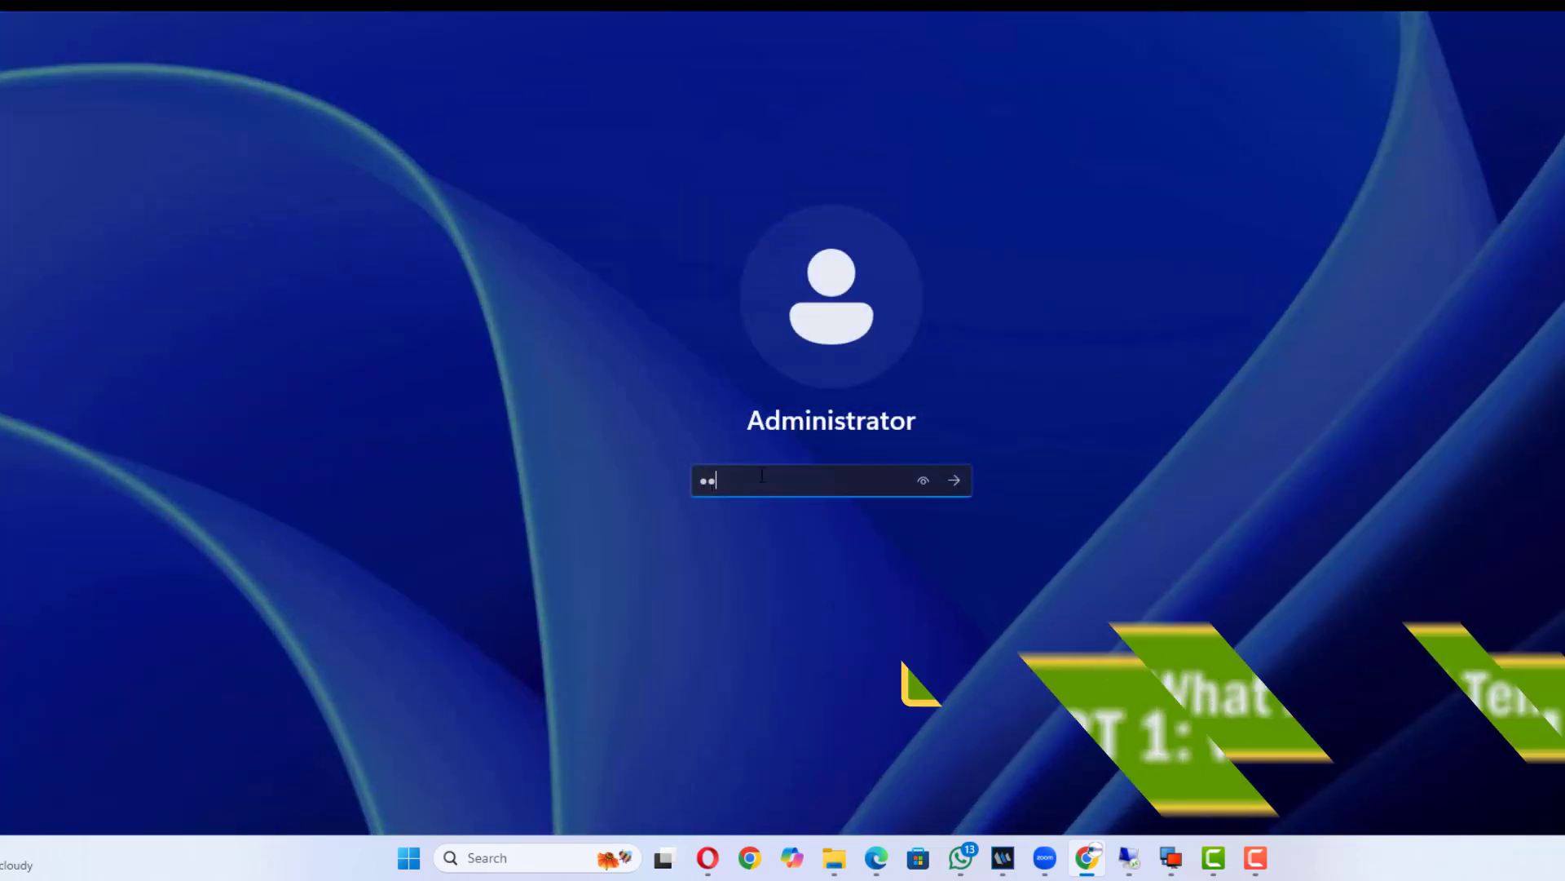
Step: Enter the login password before shutting down the Windows Server 2025 guest OS
{"action": "type", "text": "password"}
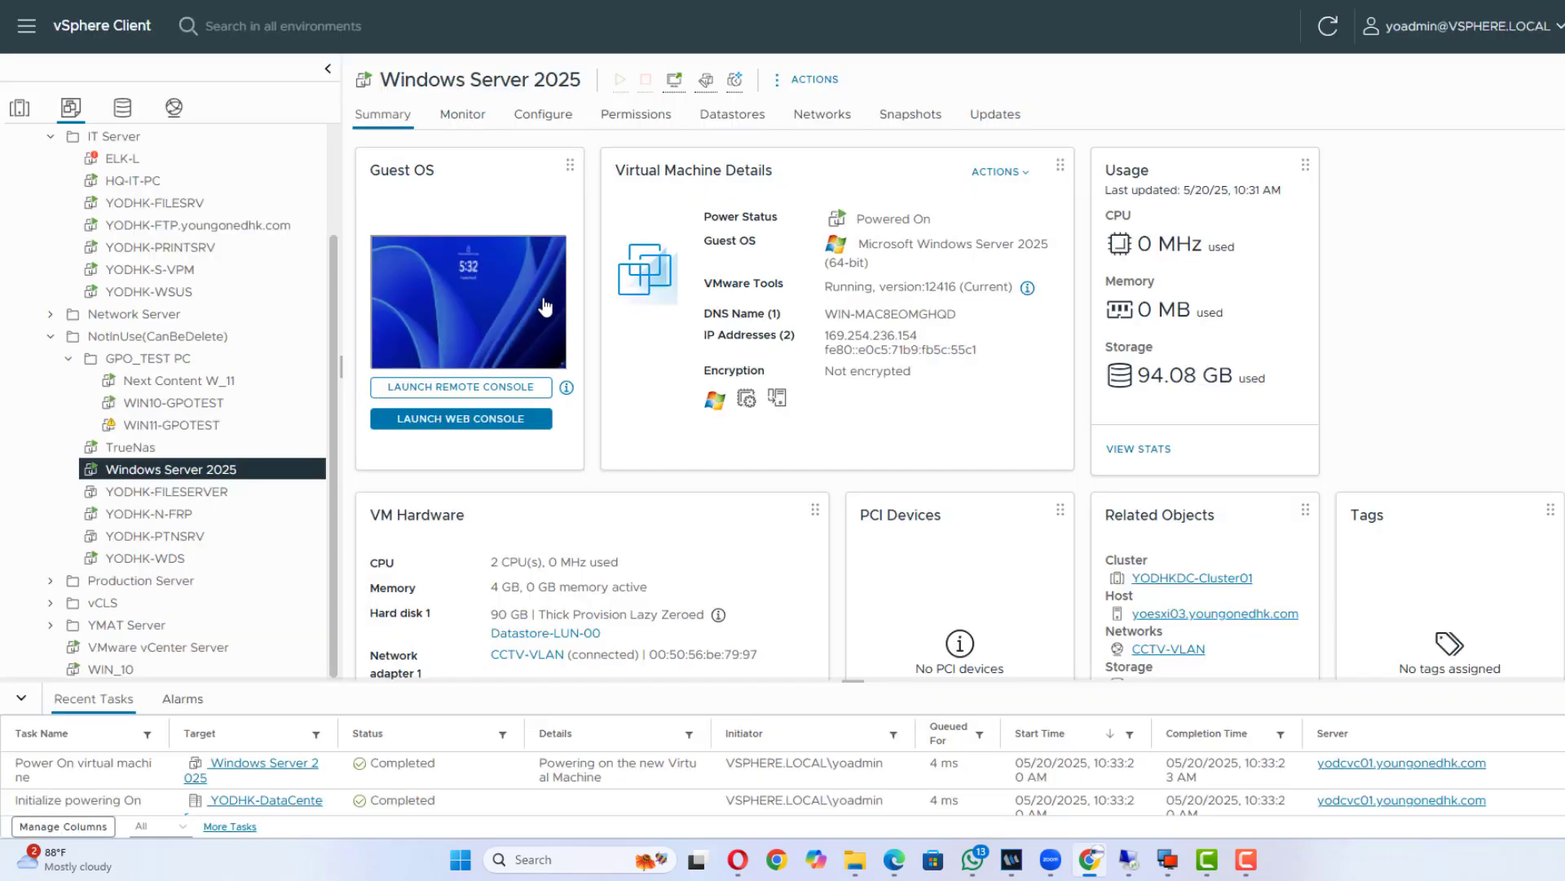
{"action": "mouse_move", "coordinate": [545, 307]}
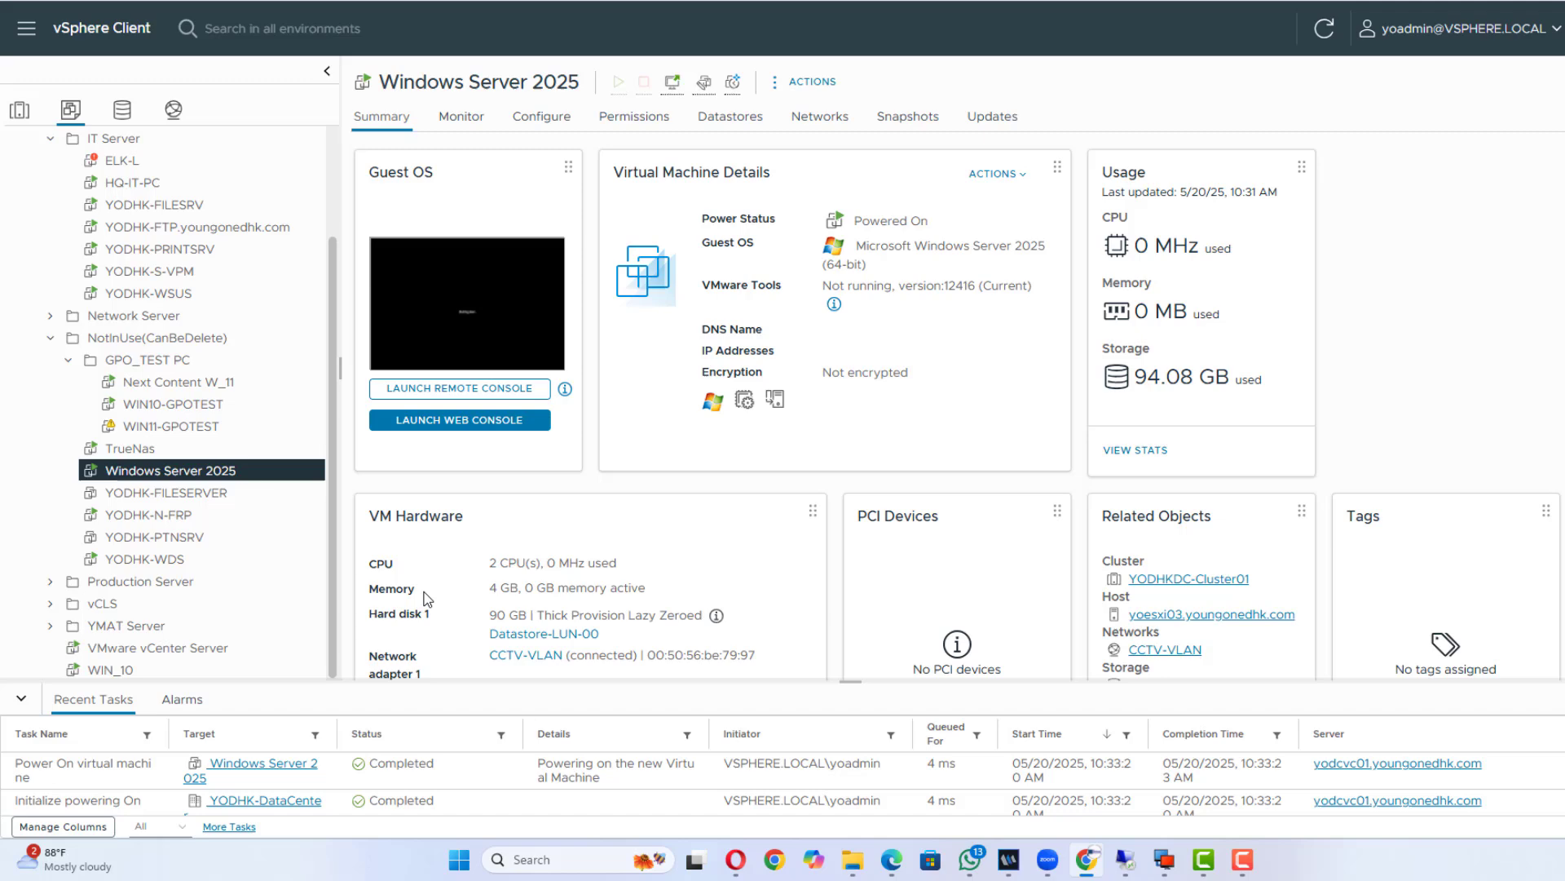
{"action": "mouse_move", "coordinate": [599, 488]}
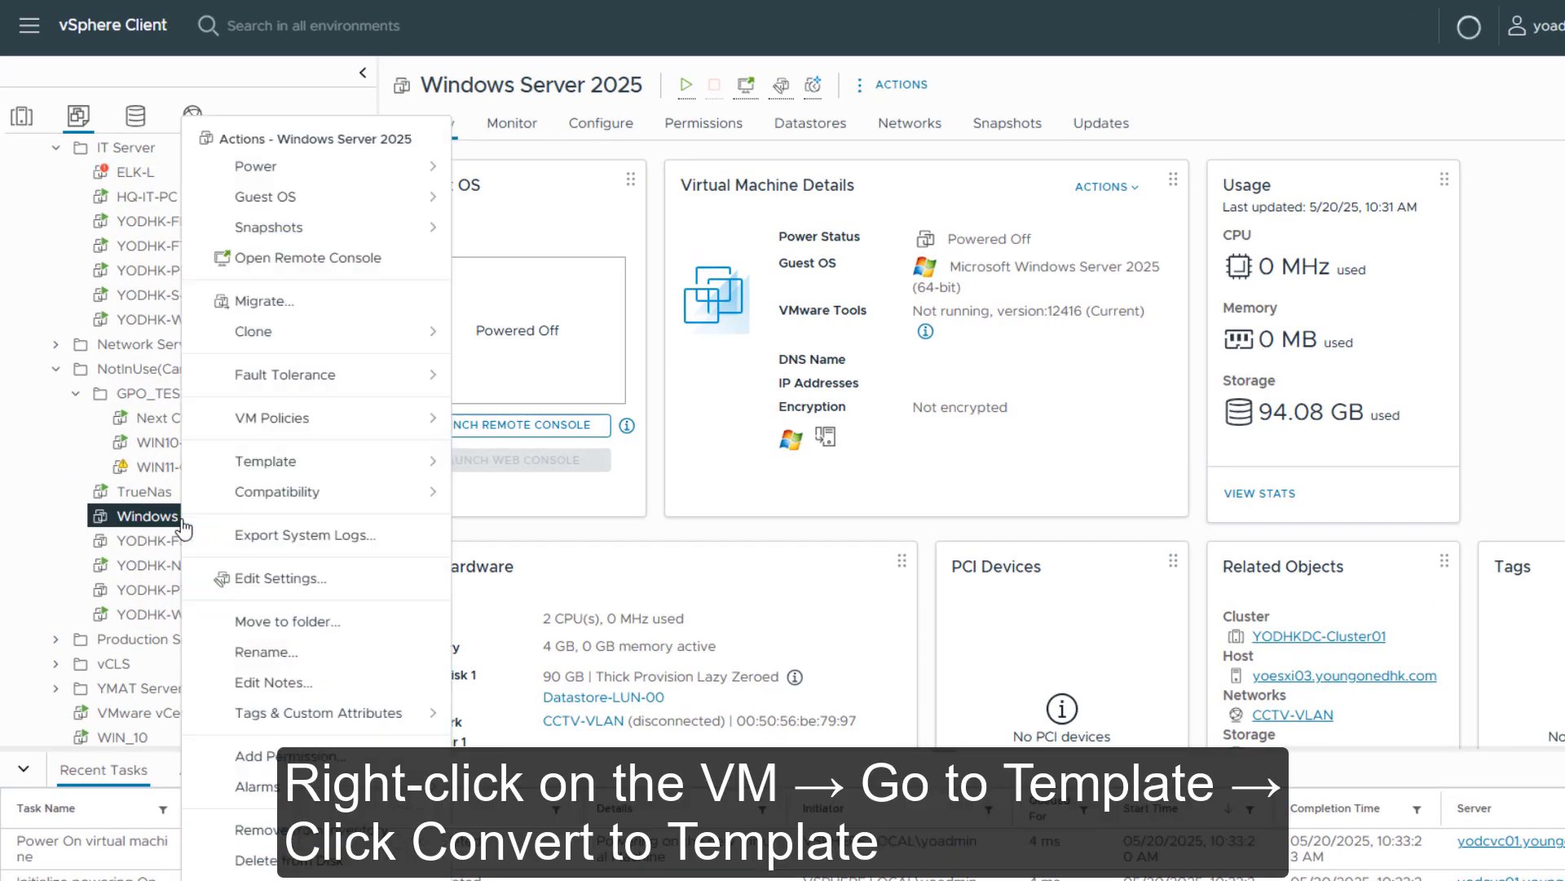
{"action": "mouse_move", "coordinate": [320, 460]}
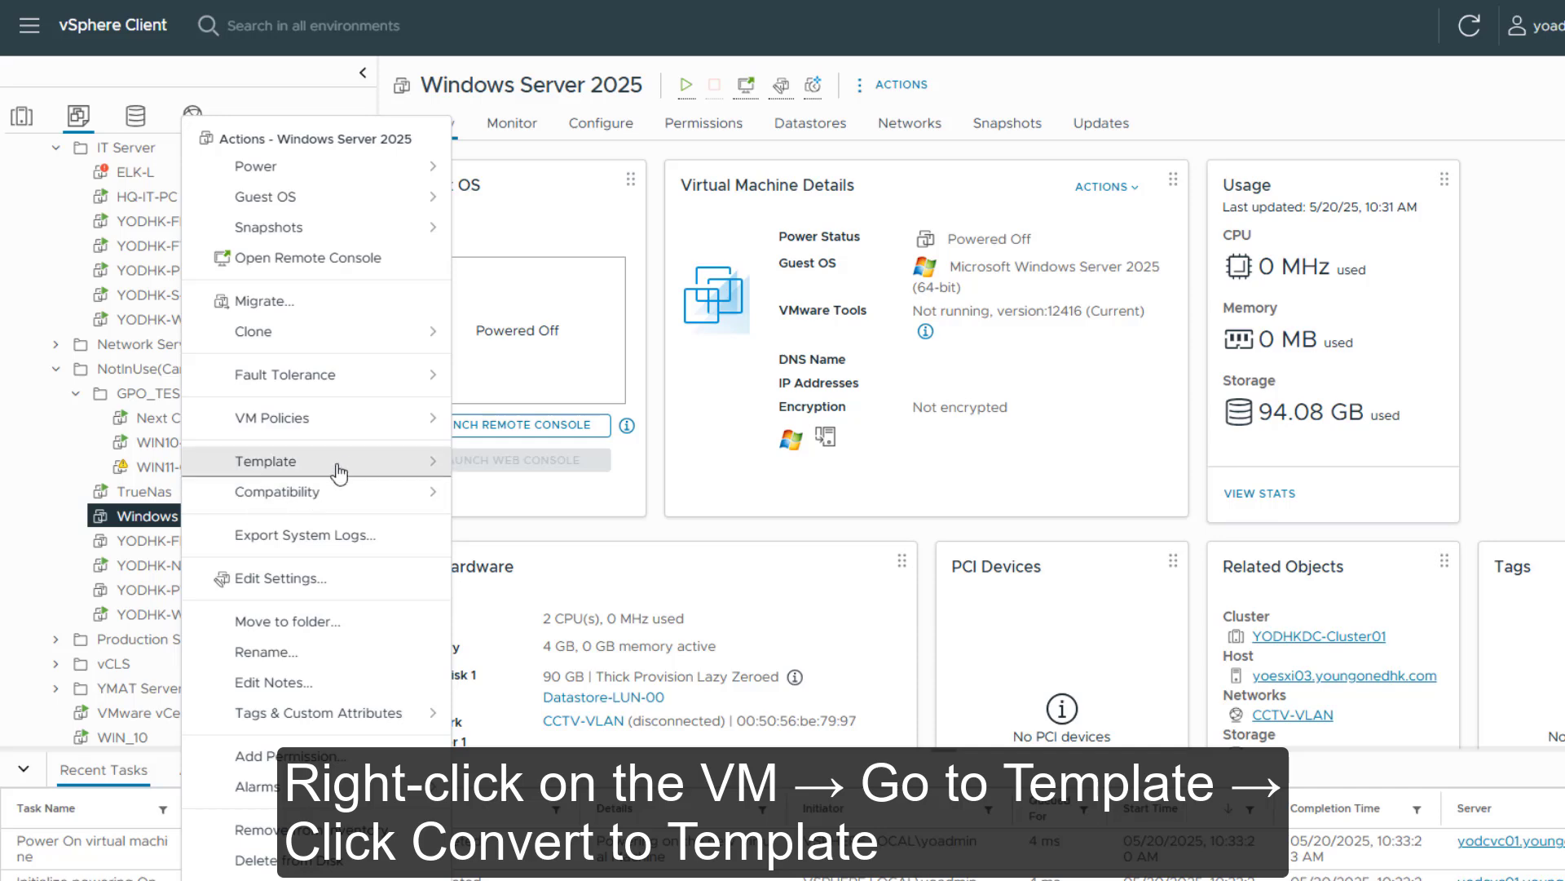
Step: Convert the Windows Server 2025 VM into a template via Template > Convert to Template
{"action": "left_click", "coordinate": [265, 460]}
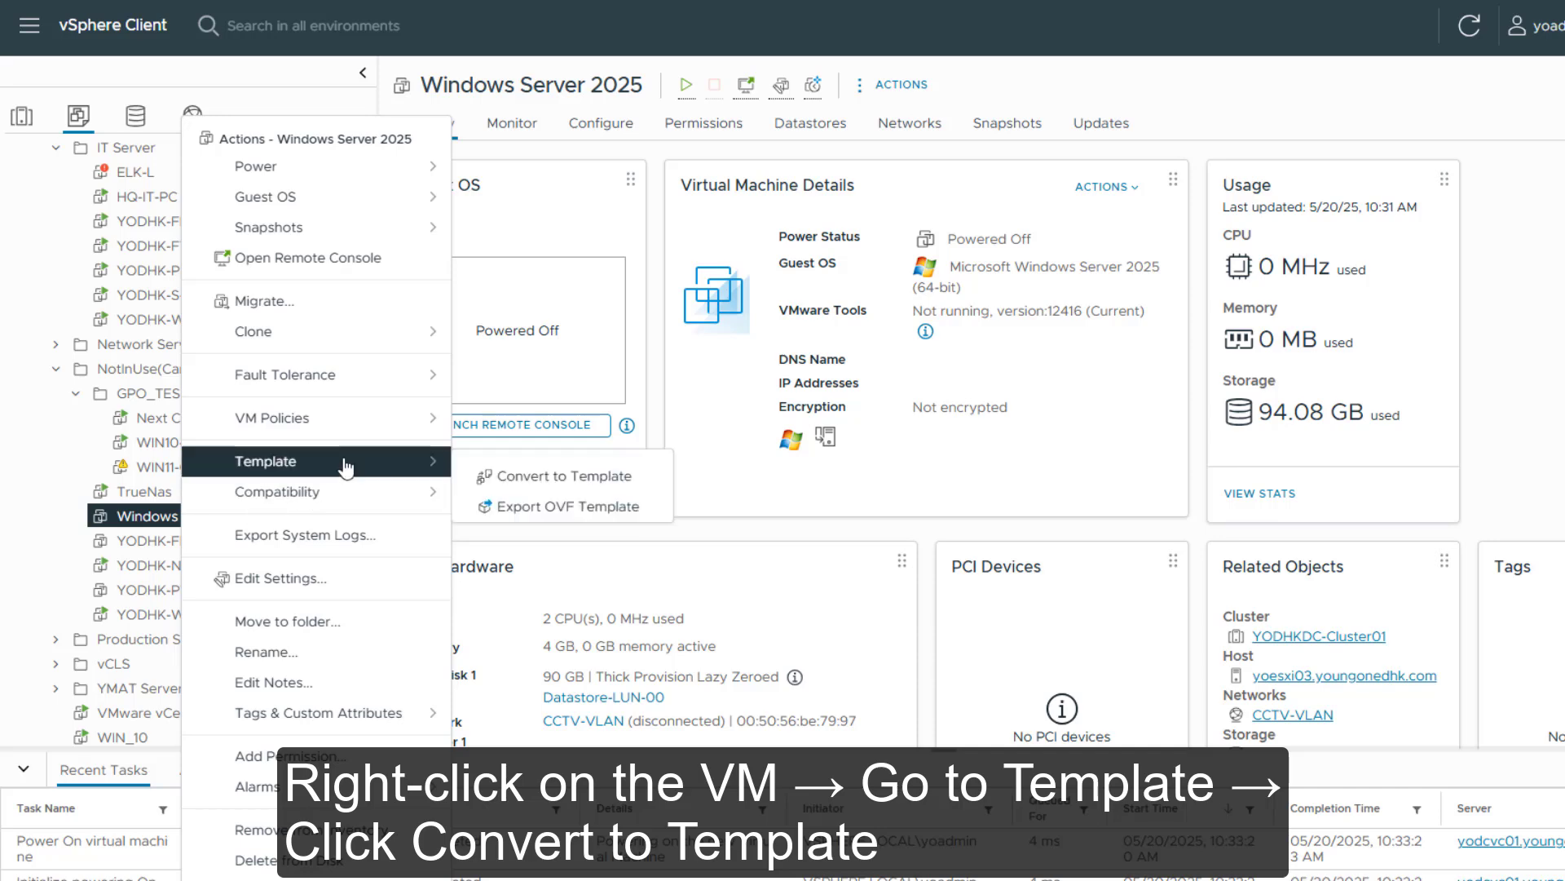
{"action": "left_click", "coordinate": [563, 474]}
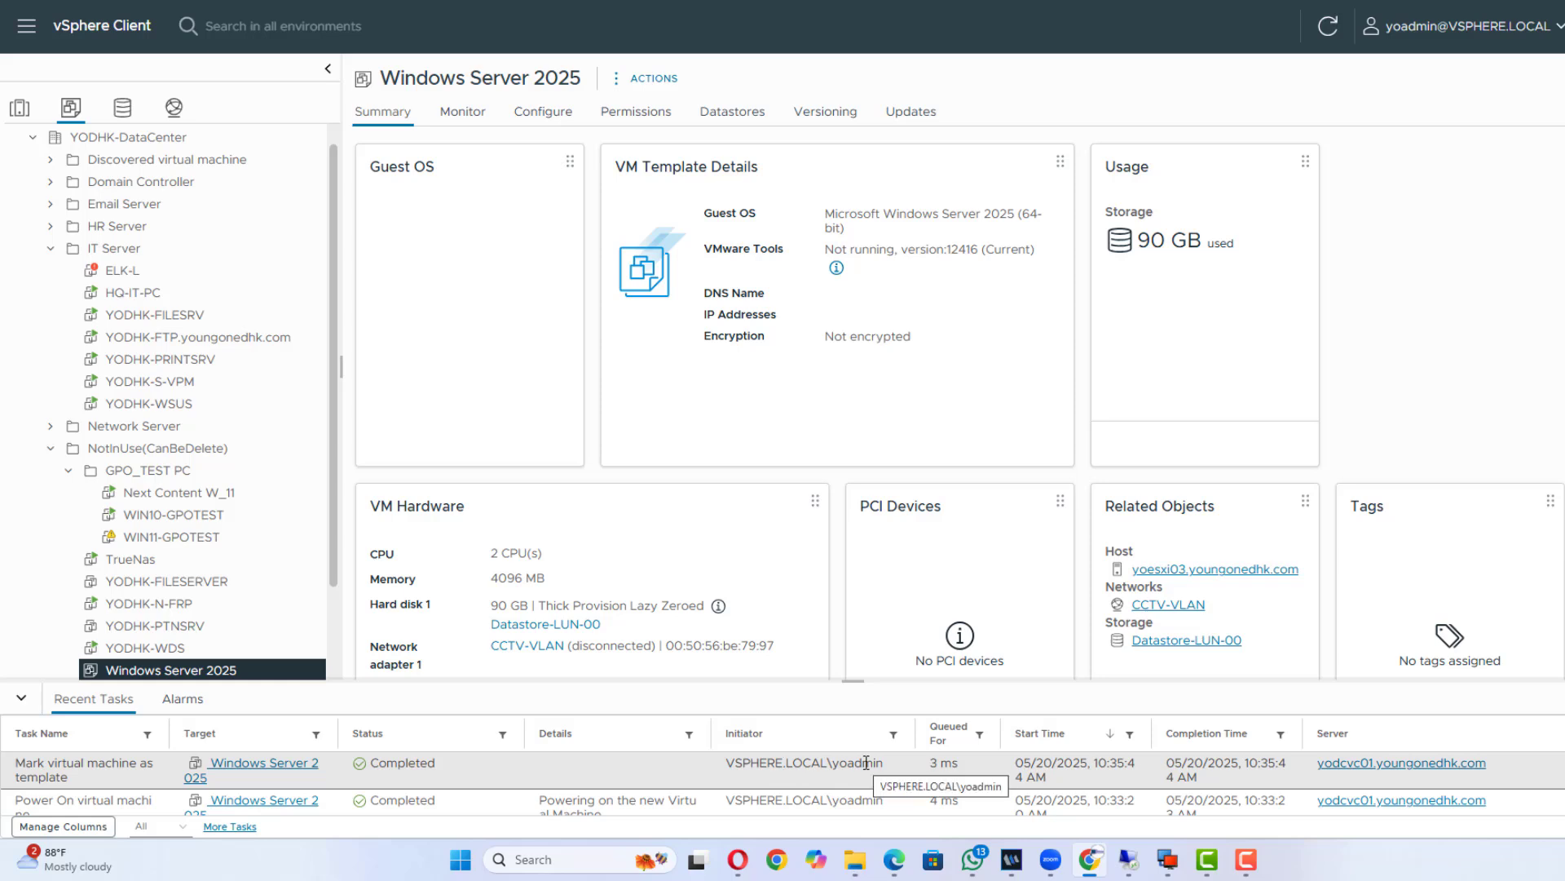
{"action": "mouse_move", "coordinate": [584, 425]}
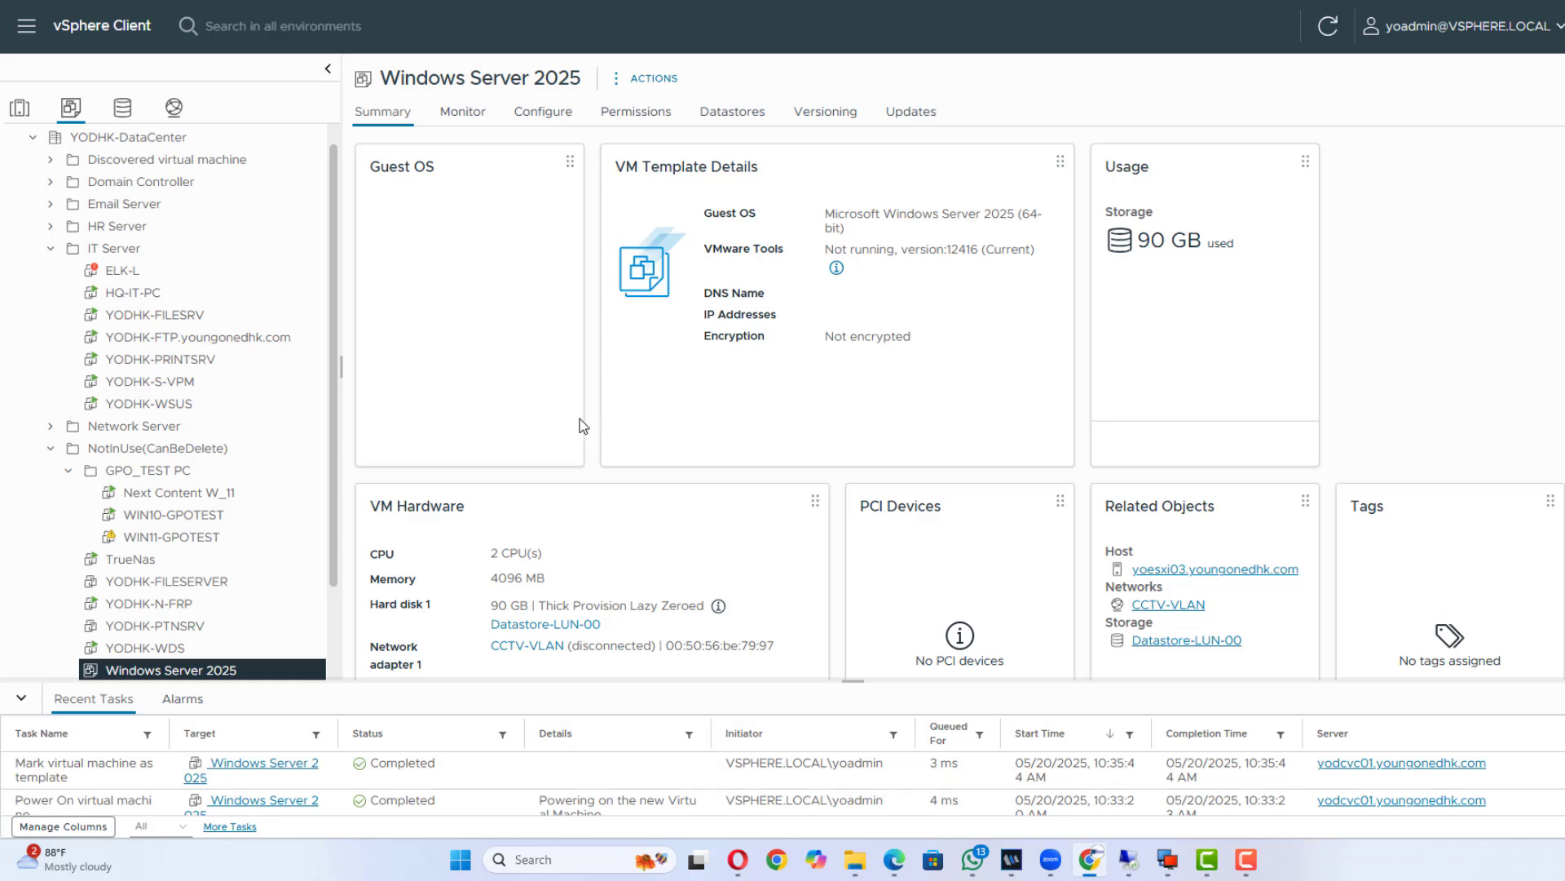
{"action": "scroll", "scroll_direction": "down", "scroll_amount": 3}
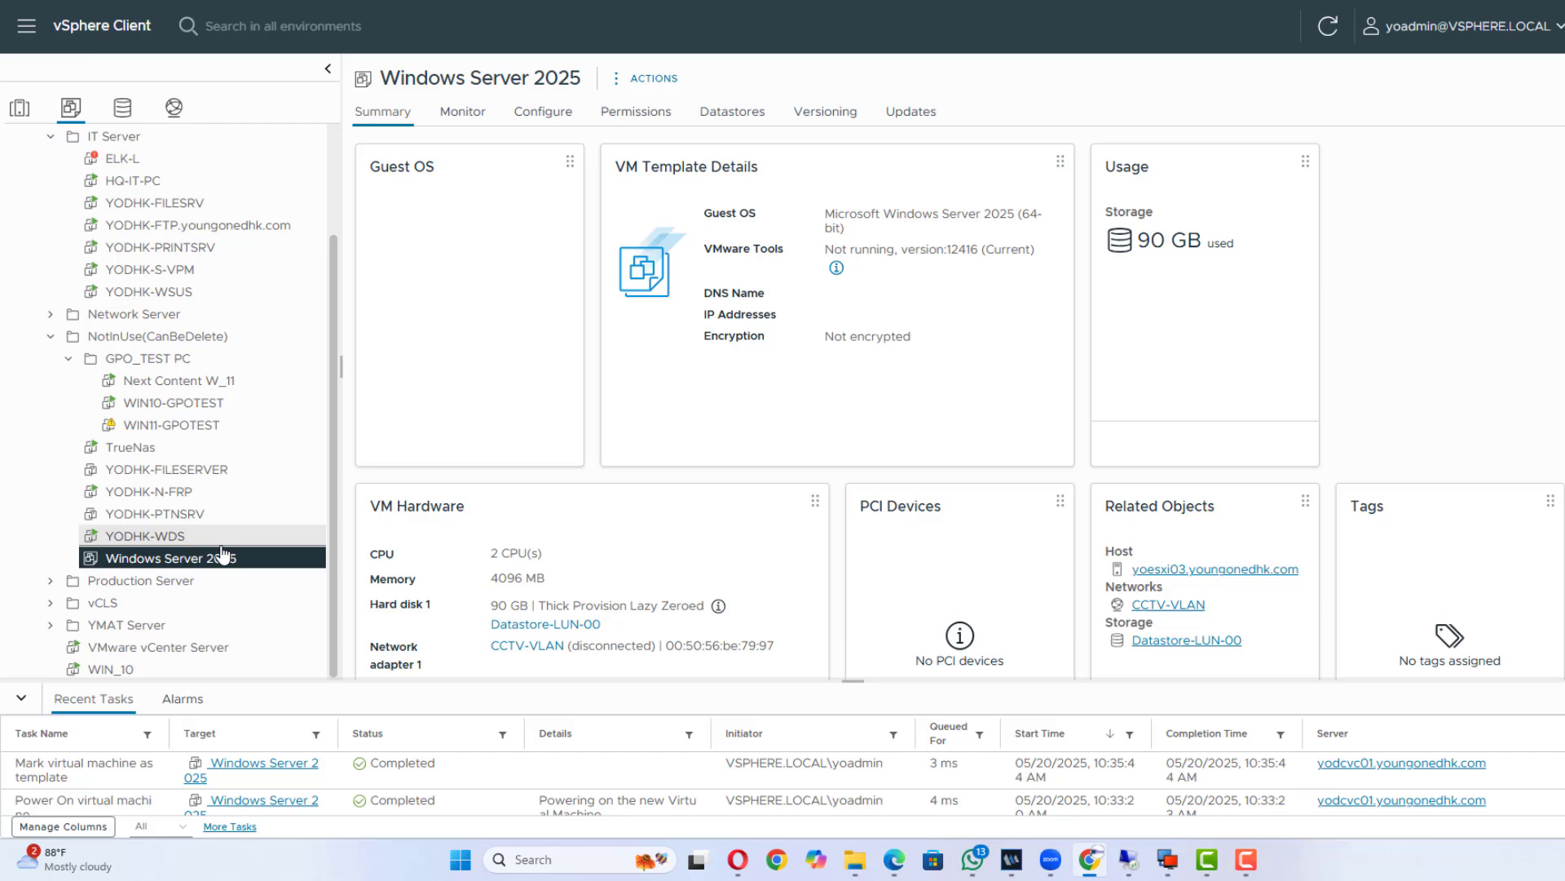
{"action": "scroll", "scroll_direction": "up", "scroll_amount": 3}
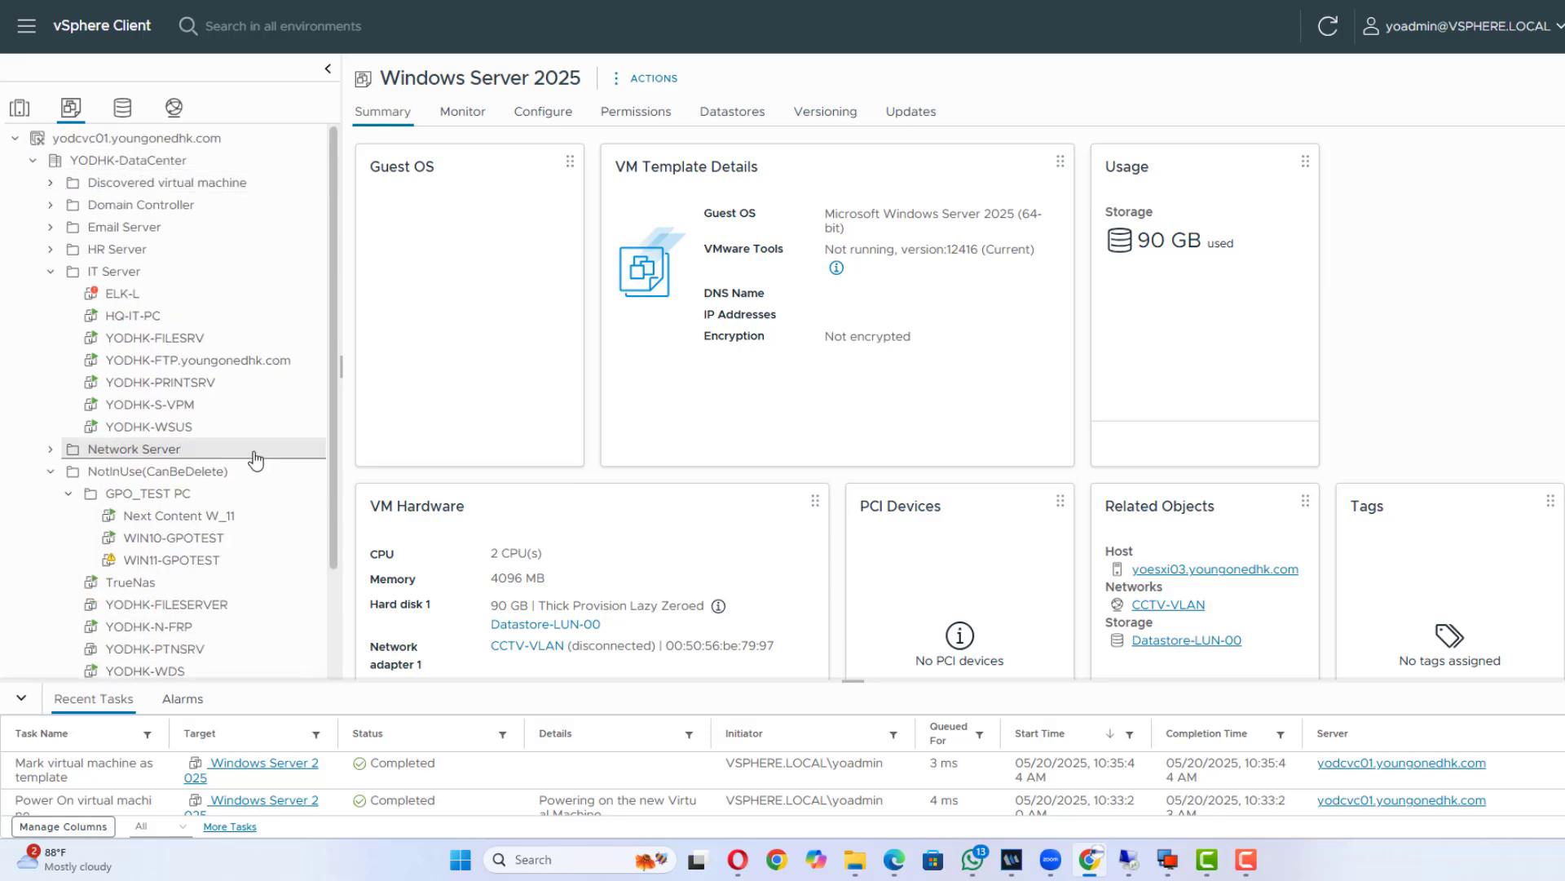
{"action": "scroll", "scroll_direction": "down", "scroll_amount": 3}
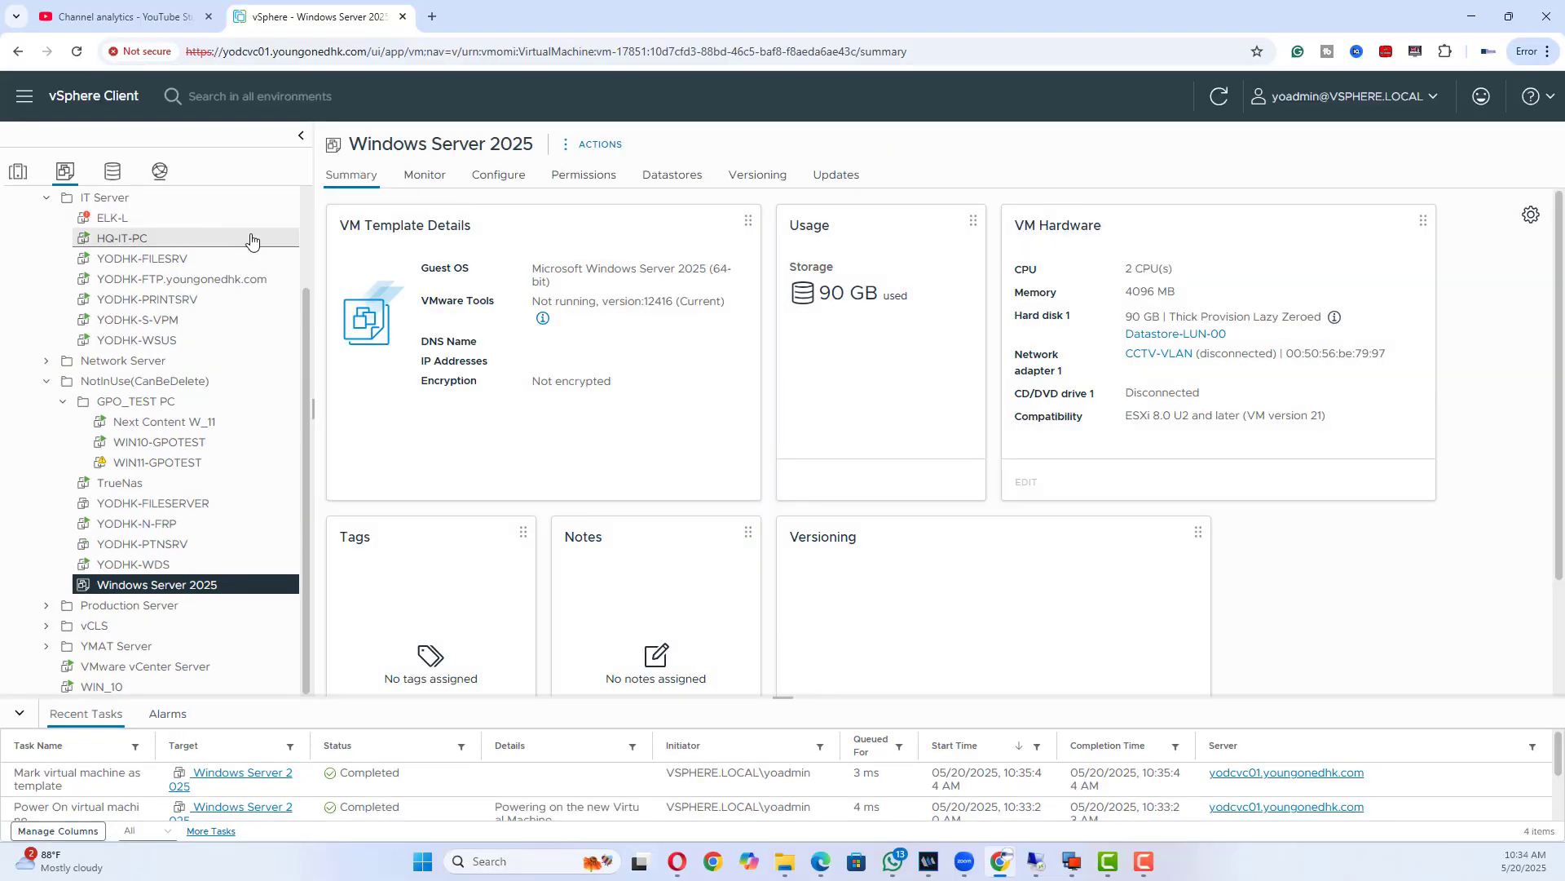
Step: Start the New VM from This Template wizard on the Windows Server 2025 template
{"action": "right_click", "coordinate": [157, 584]}
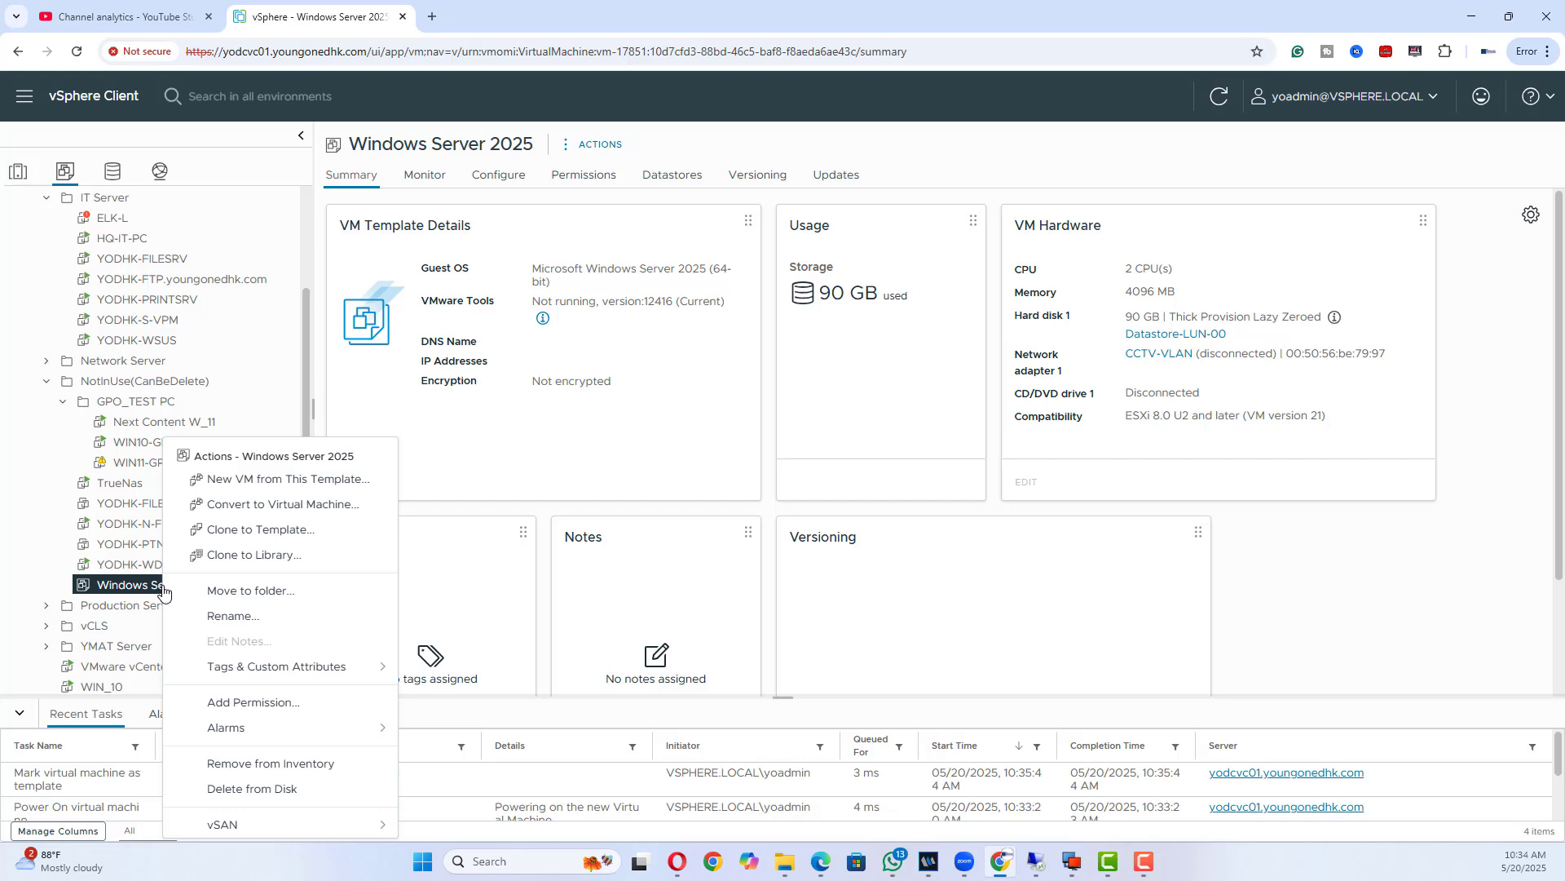
{"action": "mouse_move", "coordinate": [282, 504]}
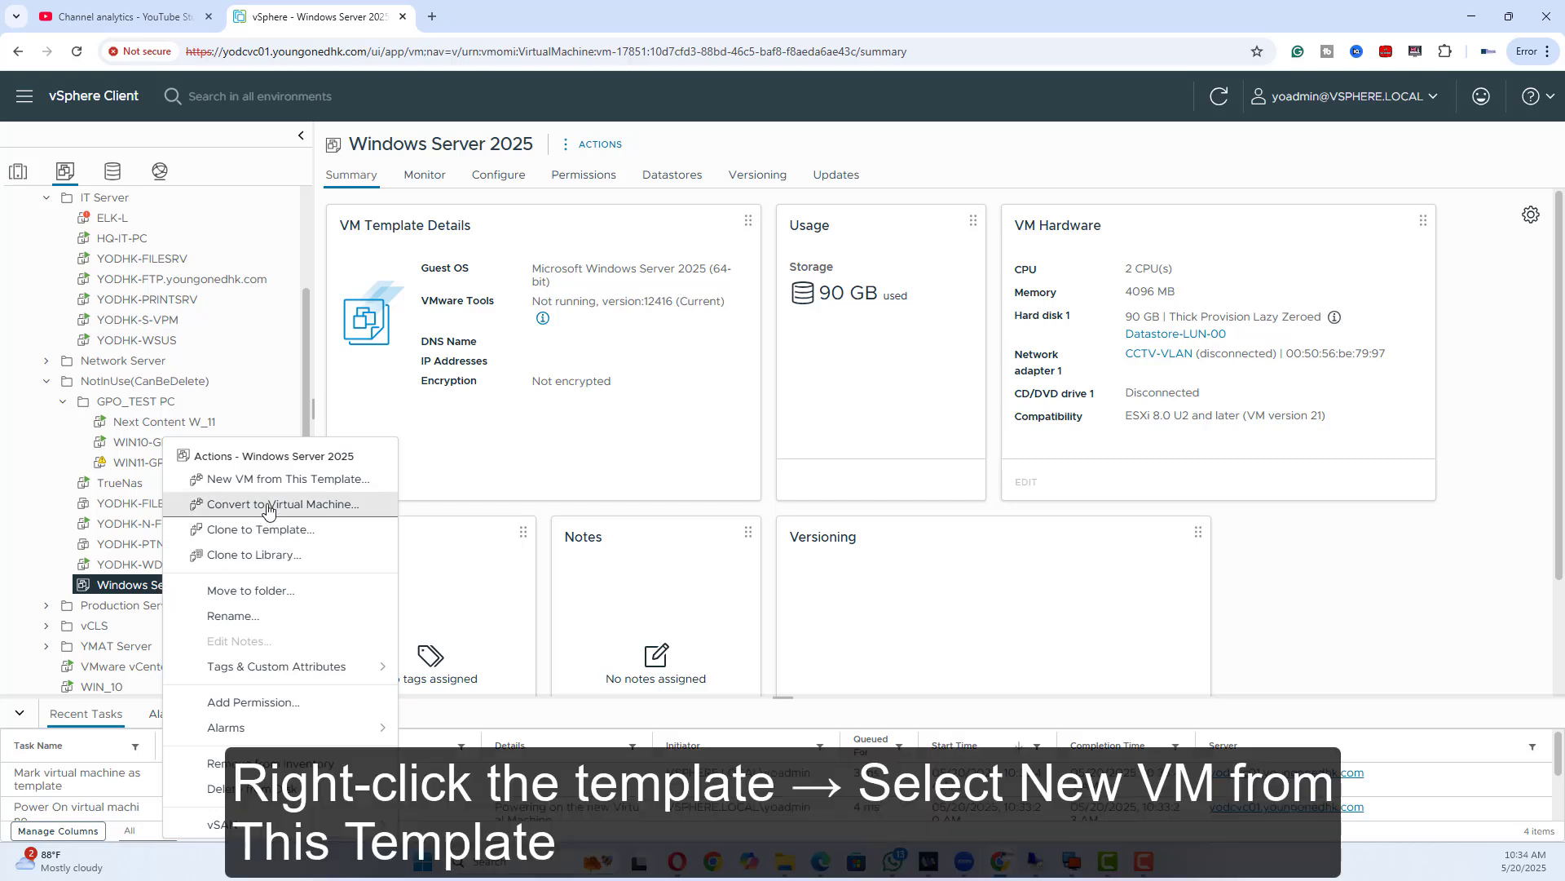
{"action": "left_click", "coordinate": [287, 478]}
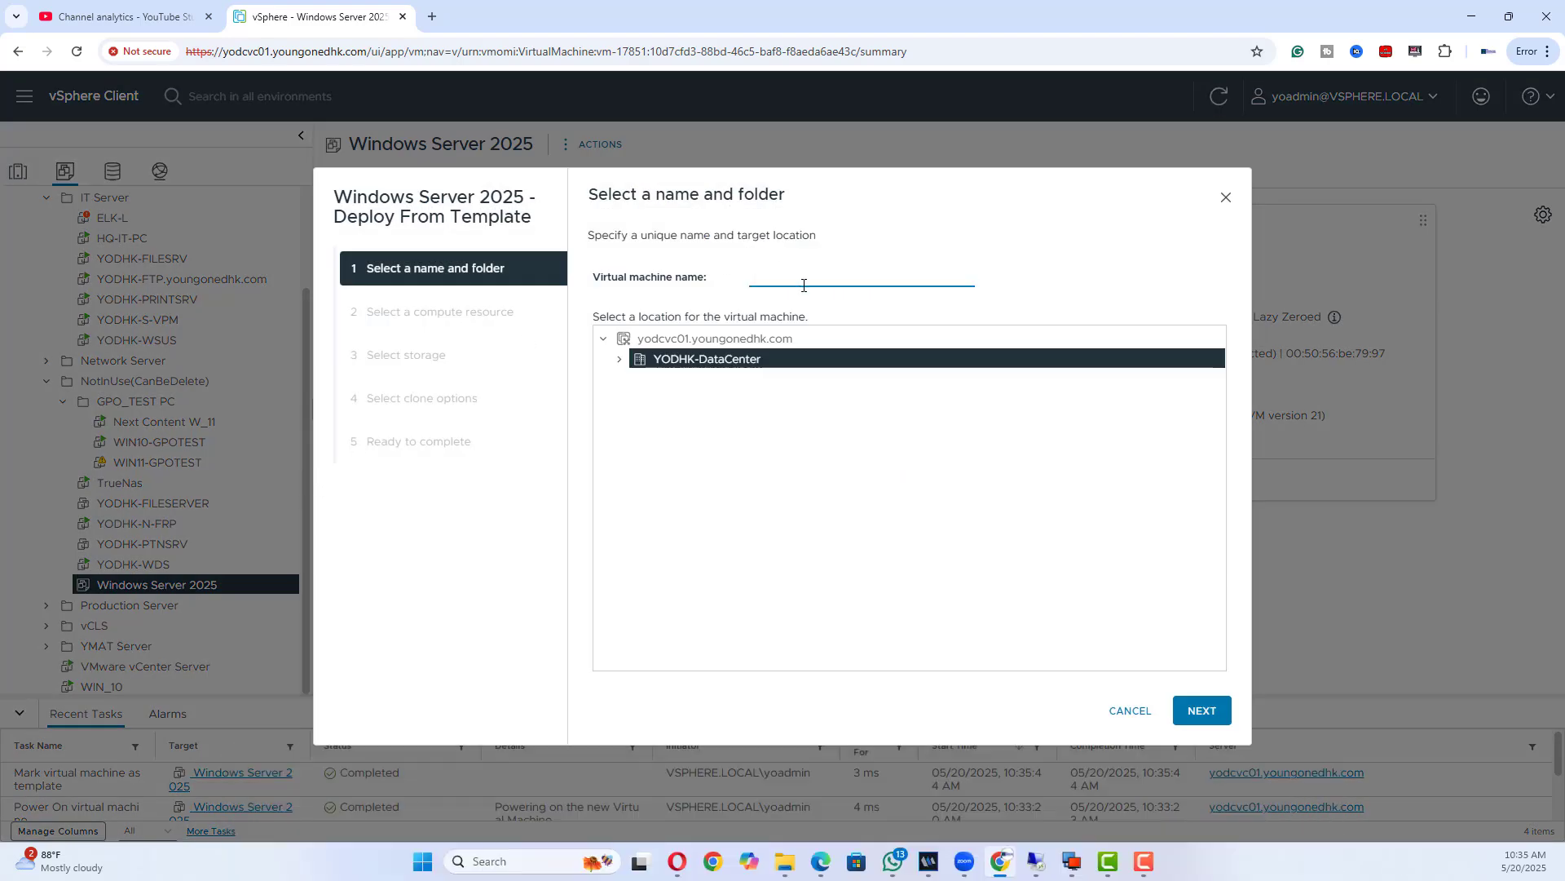
Step: Name the VM 'Clone Windows Server 2025' in NotInUse(CanBeDelete) and accept default compute, storage and clone options
{"action": "type", "text": "Clone Windows"}
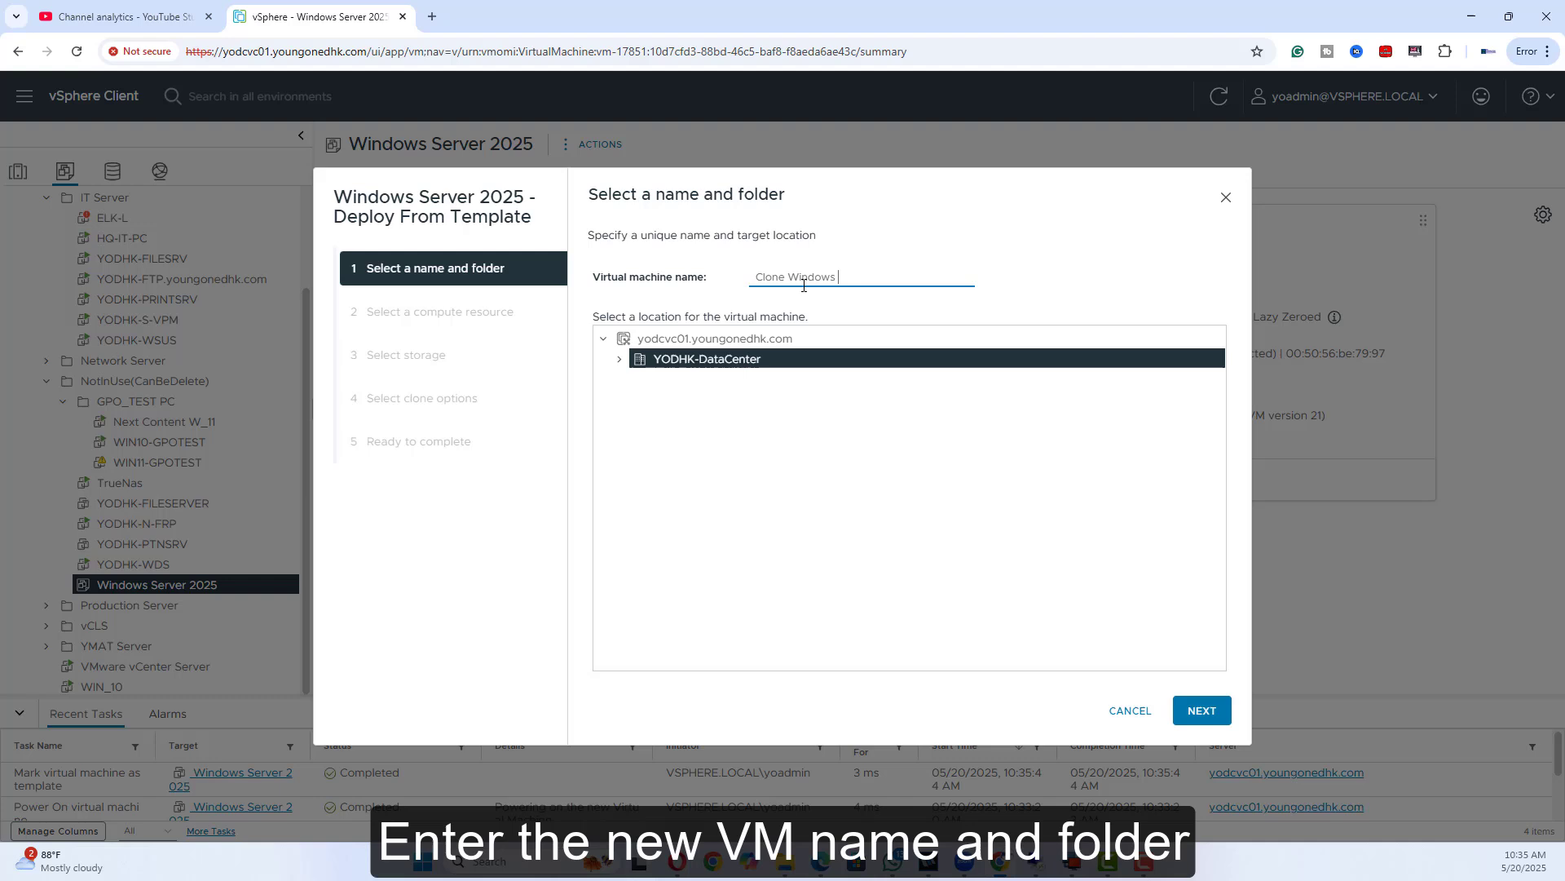
{"action": "type", "text": "Server 2025"}
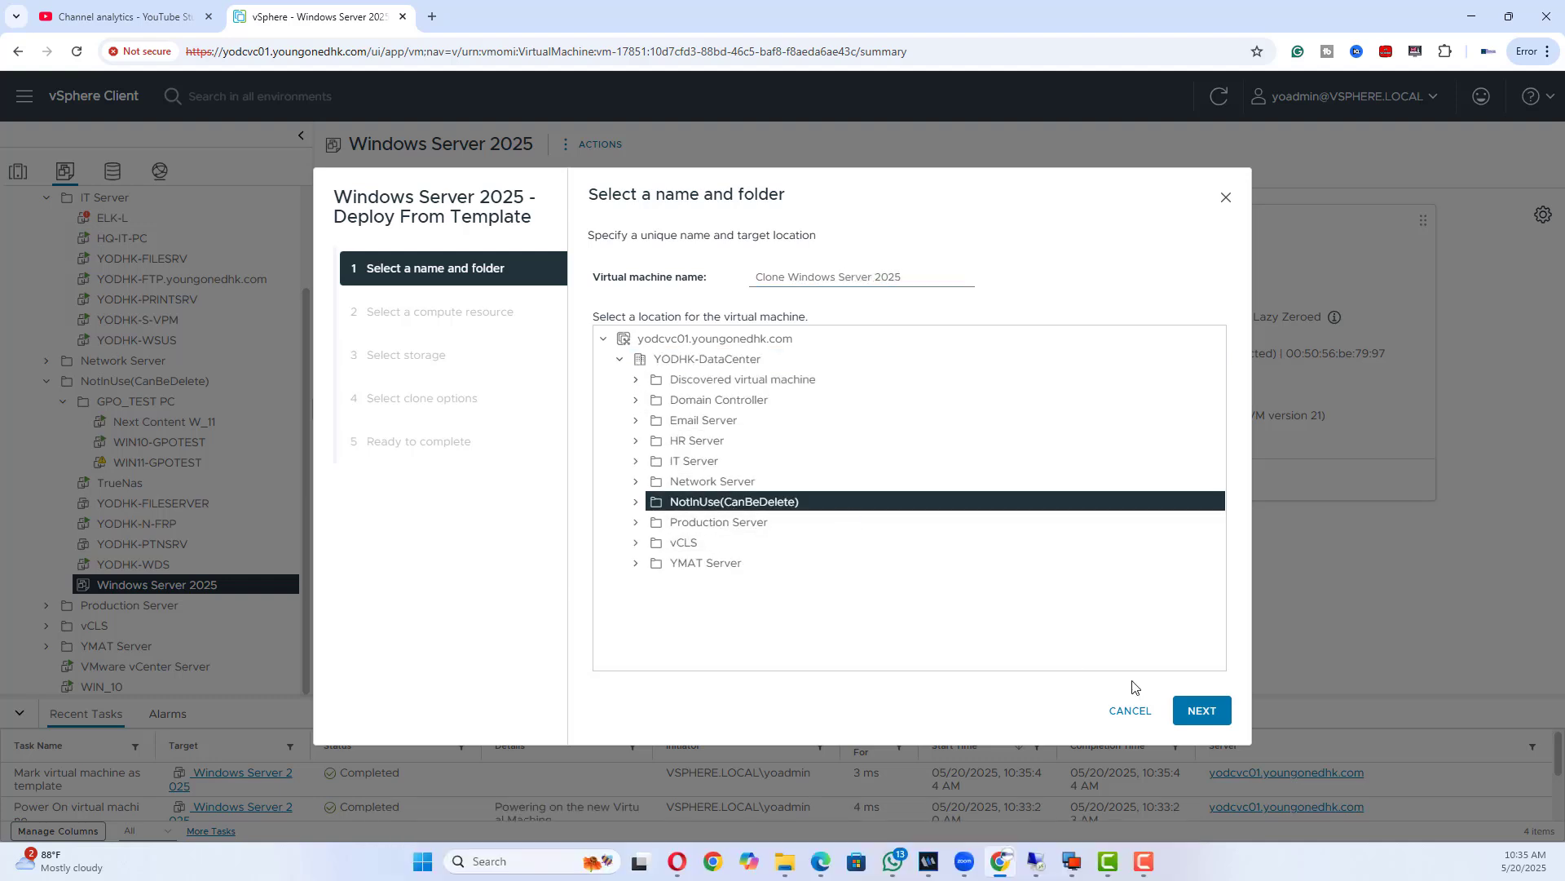
{"action": "left_click", "coordinate": [1200, 710]}
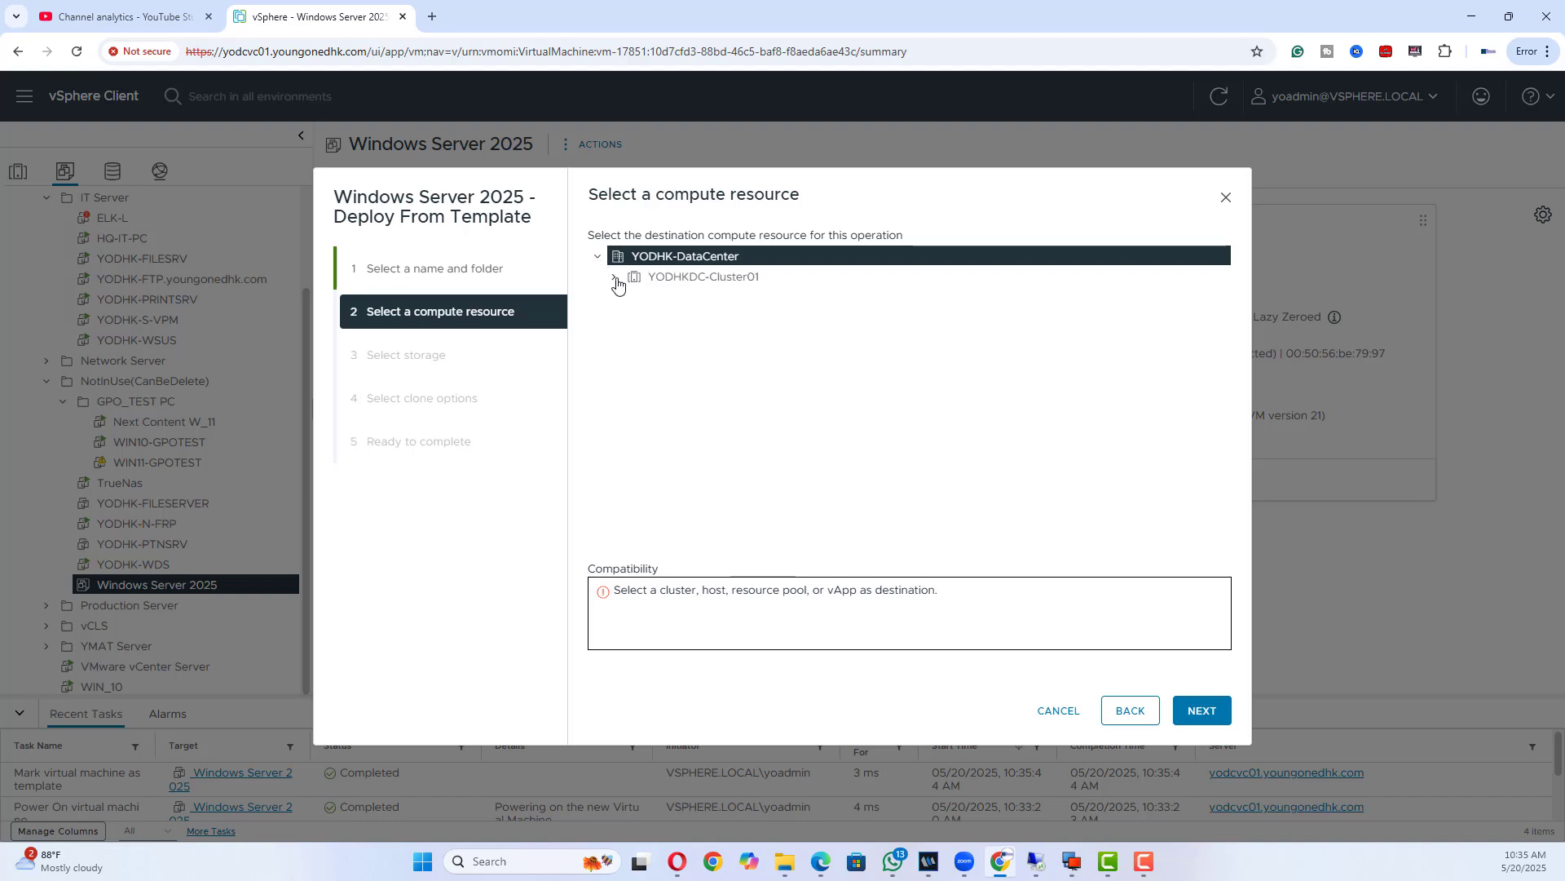
{"action": "left_click", "coordinate": [1200, 709]}
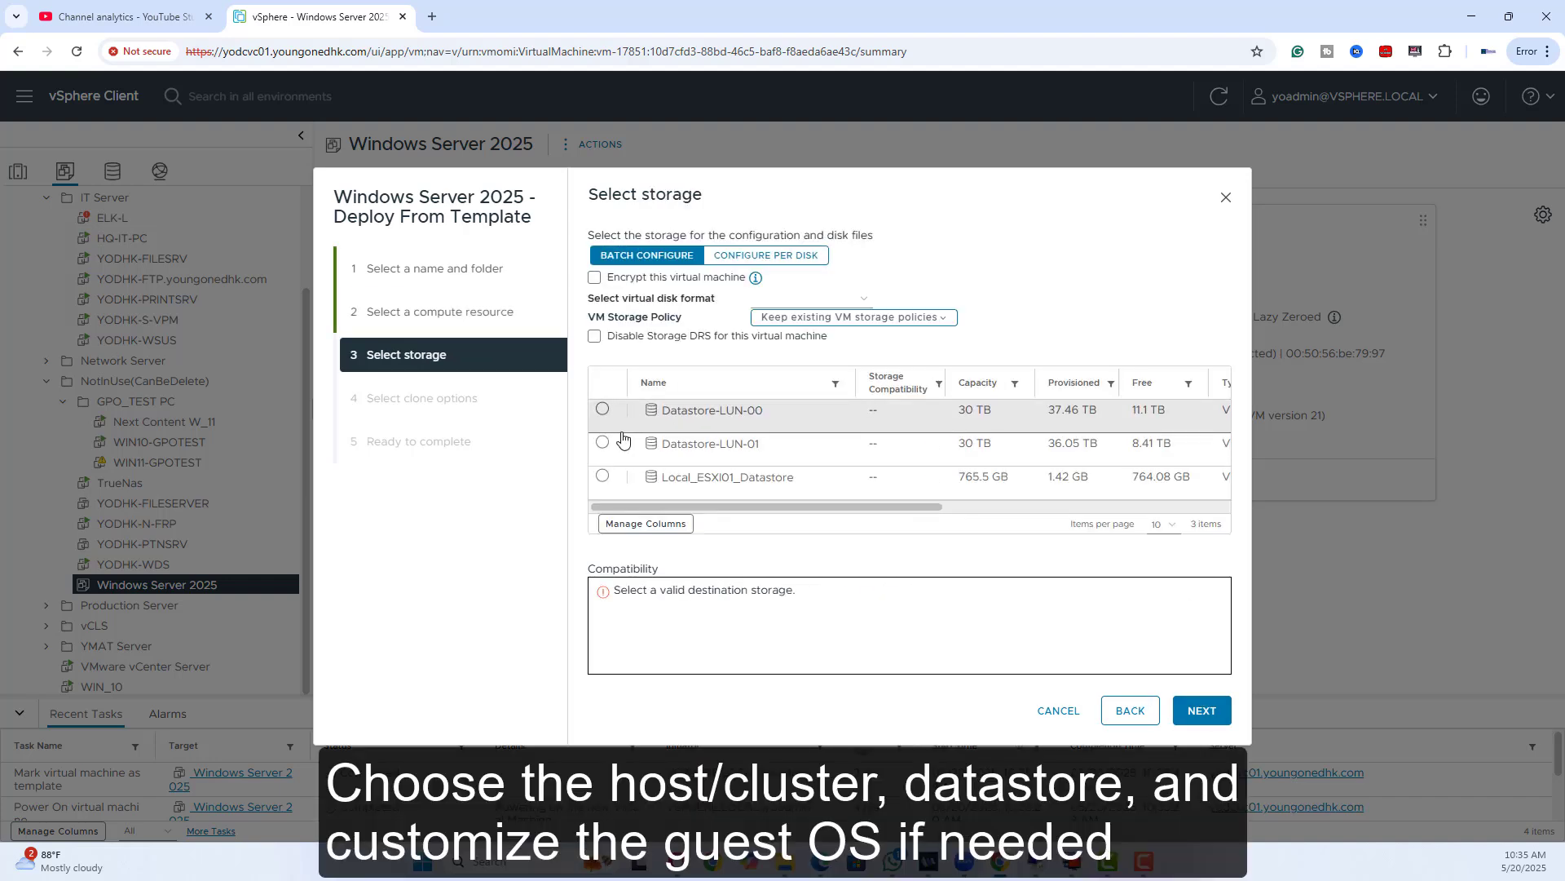
{"action": "left_click", "coordinate": [1202, 709]}
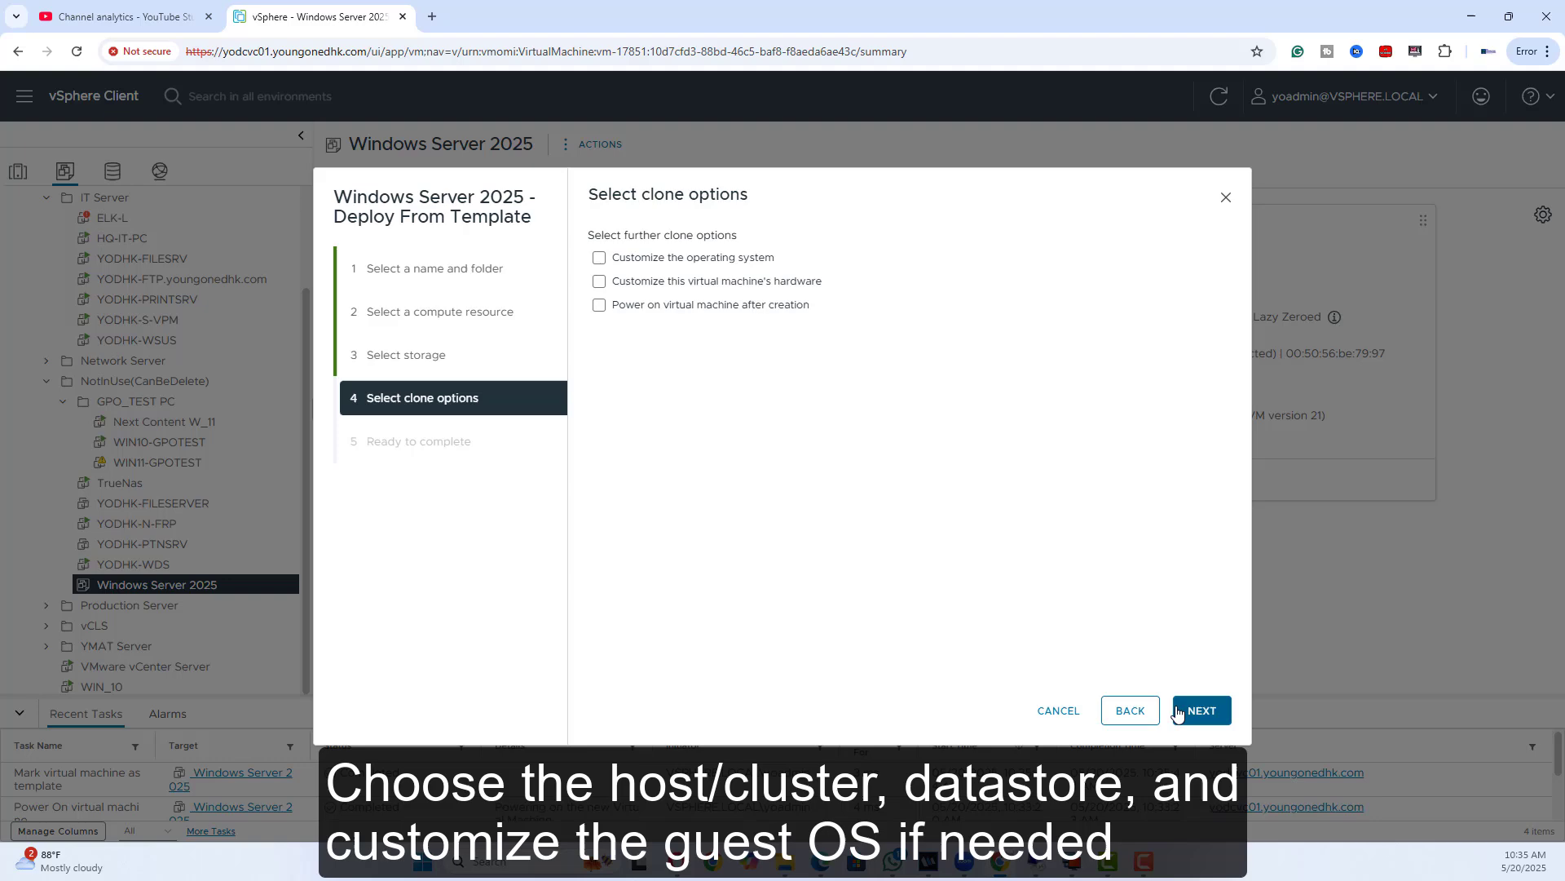
{"action": "left_click", "coordinate": [1200, 710]}
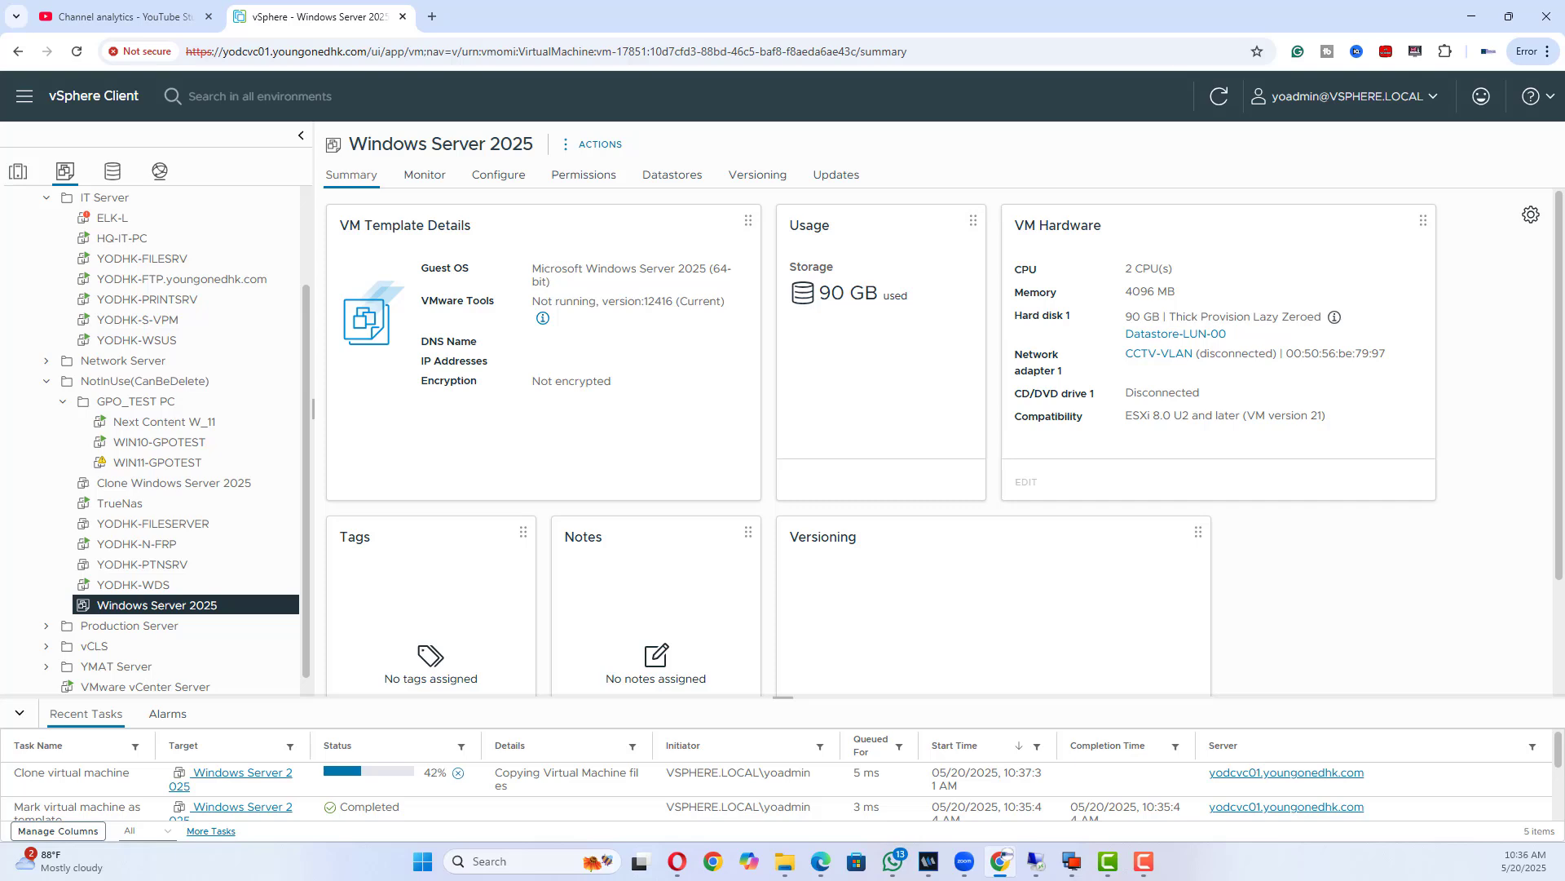
{"action": "mouse_move", "coordinate": [70, 577]}
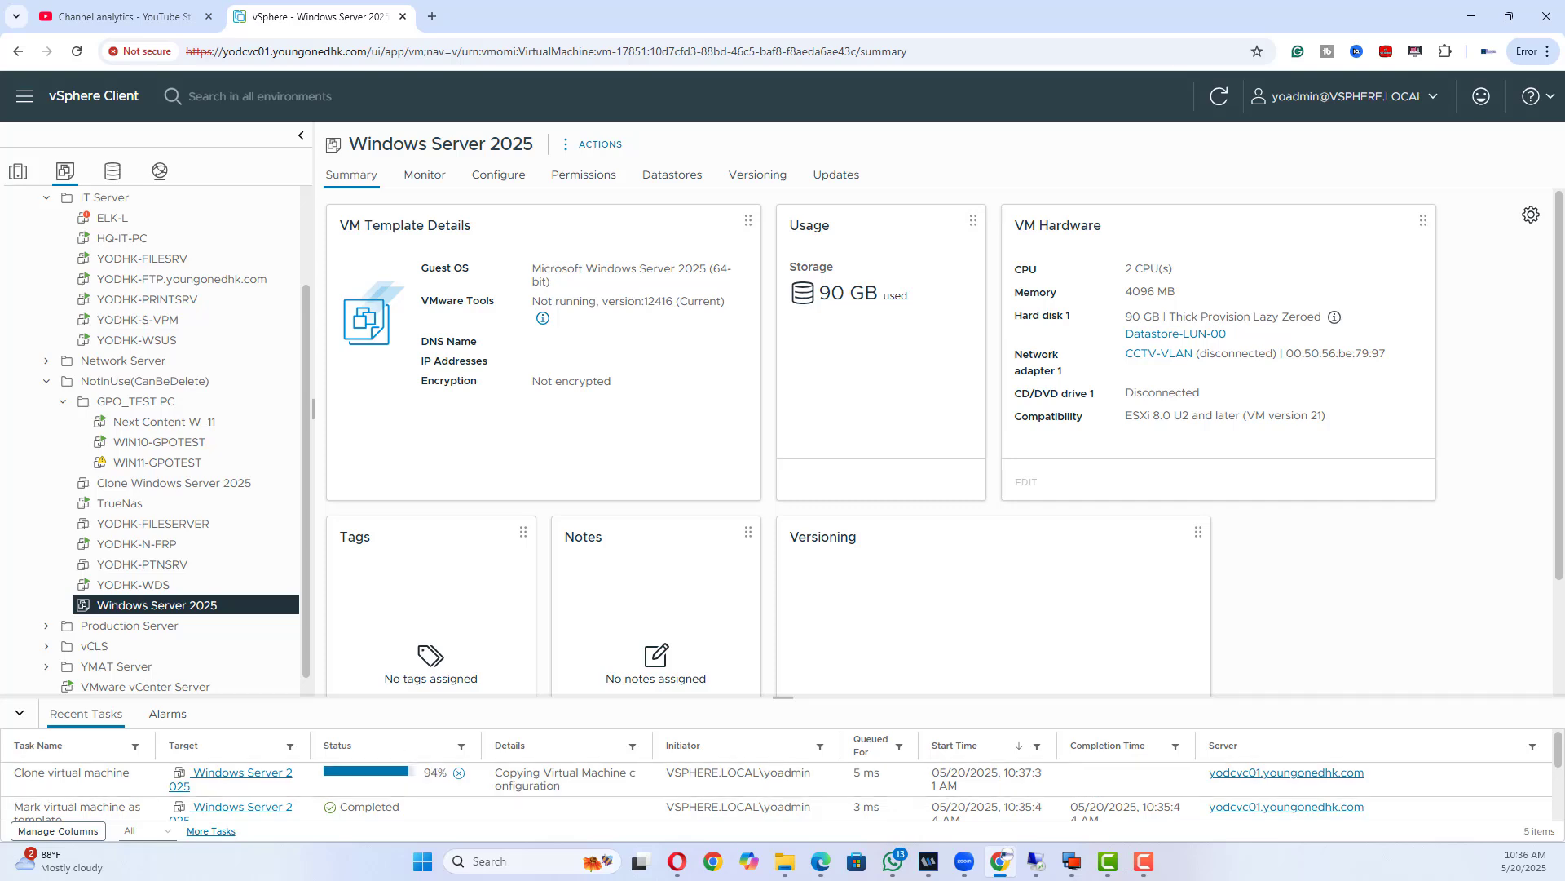
Step: Select the new powered-off Clone Windows Server 2025 VM in the inventory to view its summary
{"action": "left_click", "coordinate": [173, 483]}
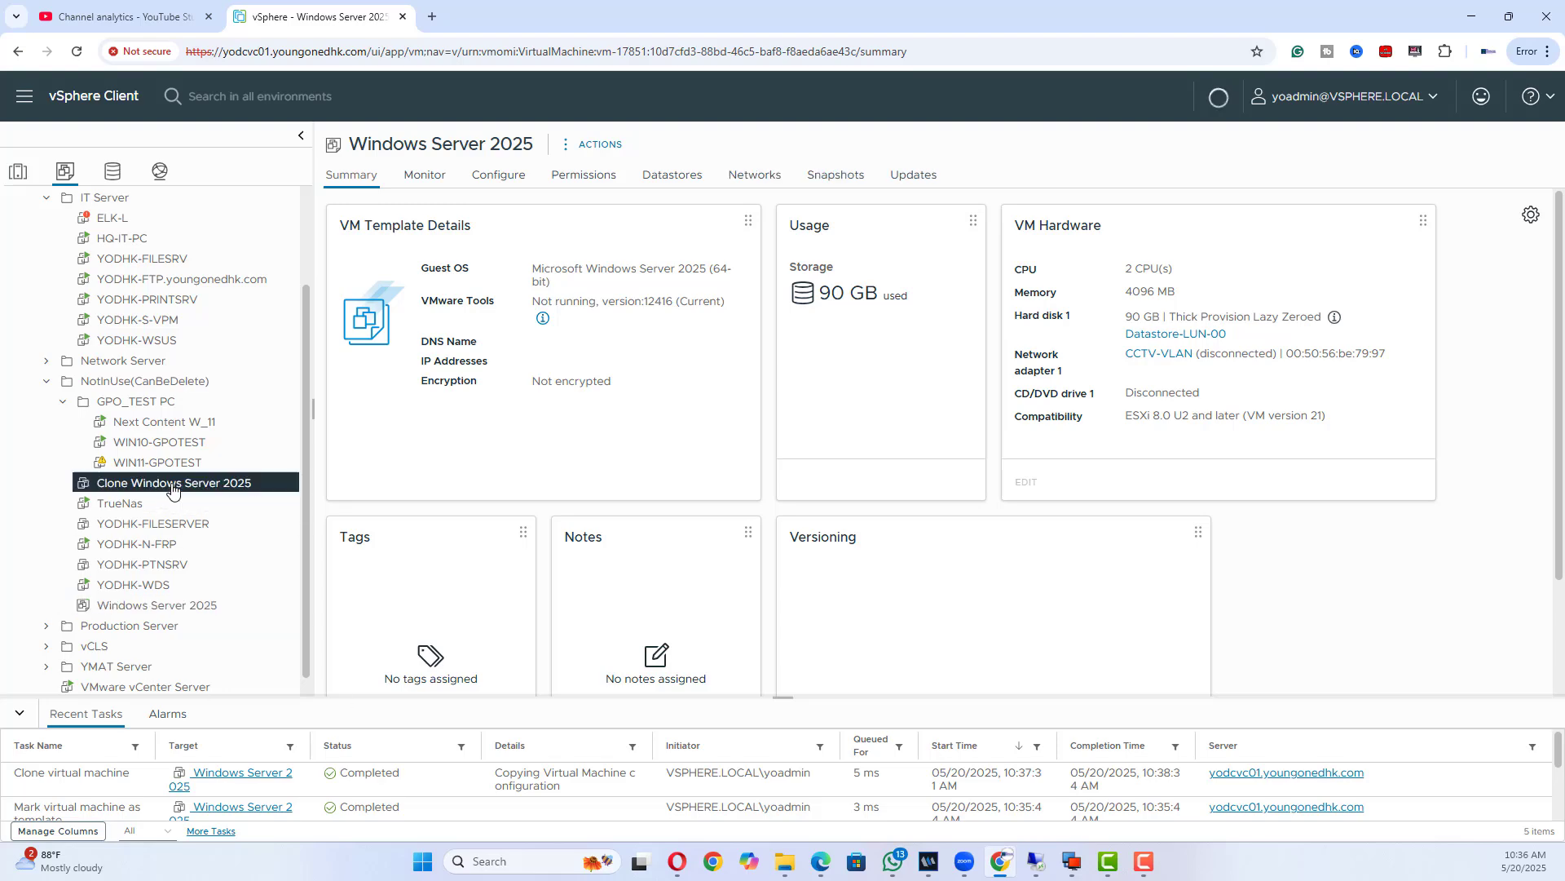
{"action": "left_click", "coordinate": [171, 483]}
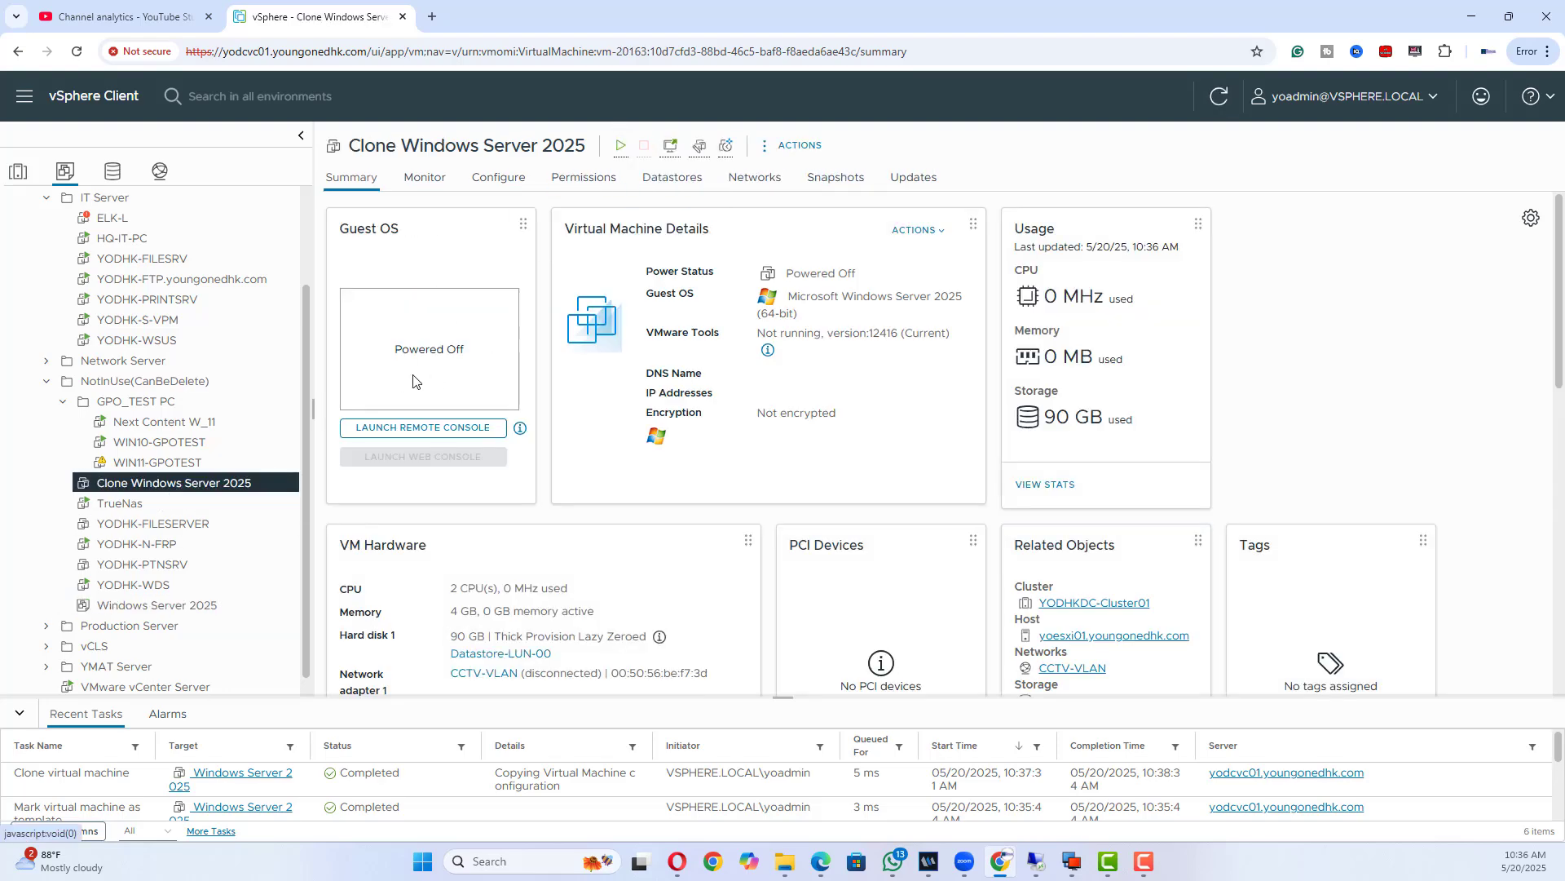